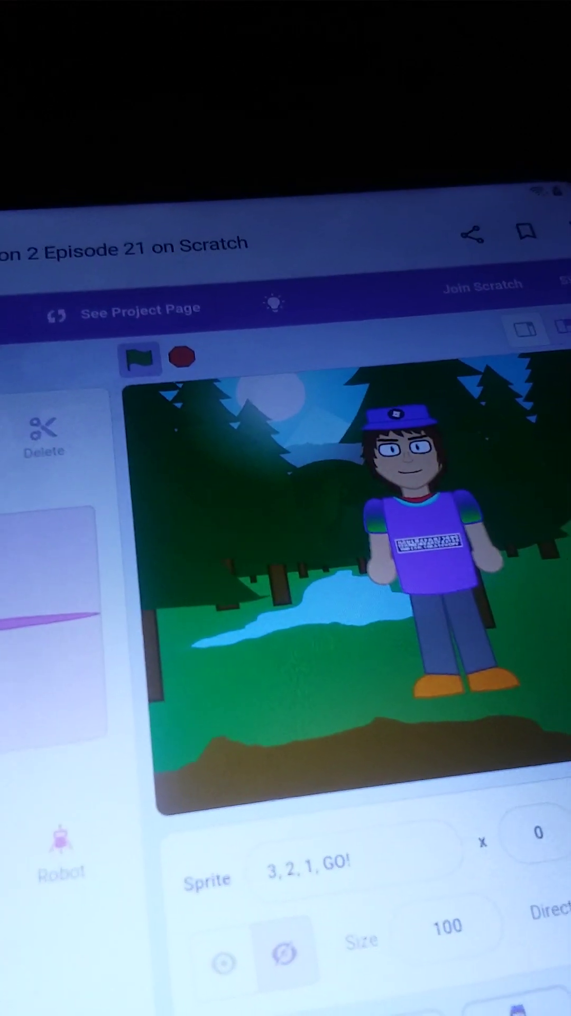
# Run the project so the forest character says 'Hello Scratchers' in a speech bubble
pyautogui.click(136, 360)
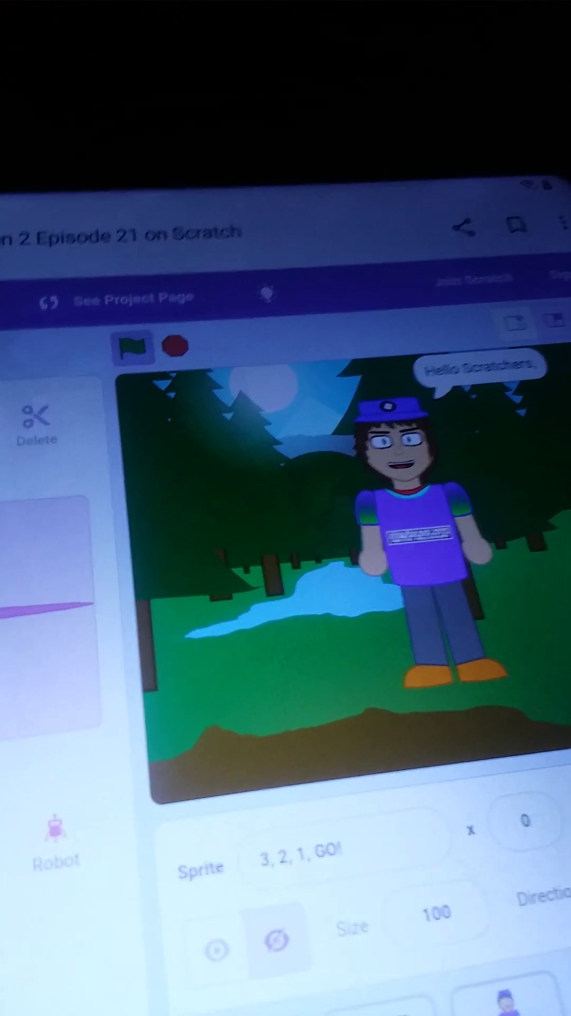